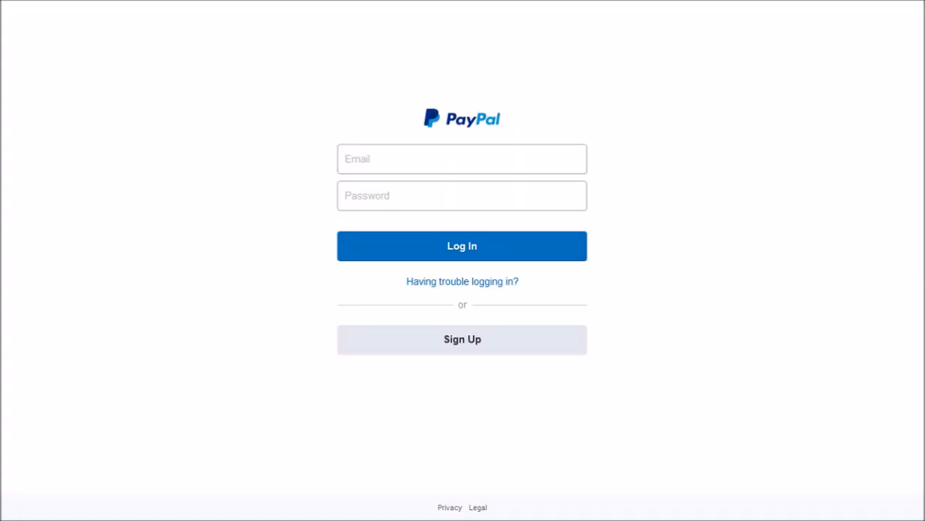
Sign in to PayPal and go to the Manage Invoices list.
left_click(462, 245)
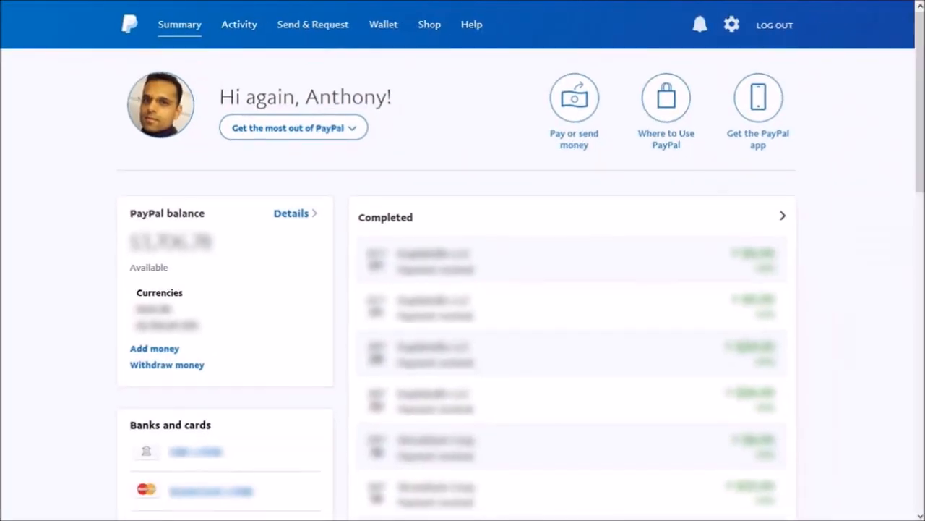
left_click(312, 24)
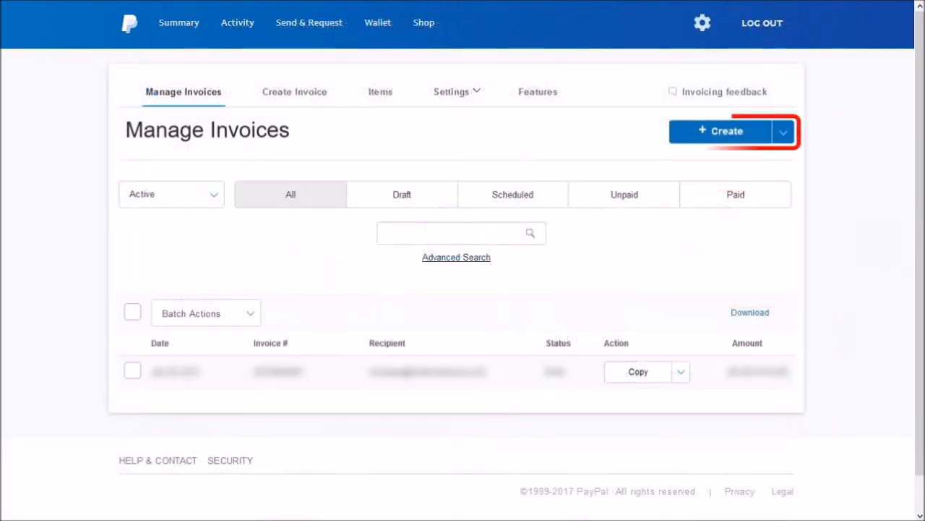
Create a new invoice, review the templates, and add the AJGODINHO company logo.
left_click(722, 131)
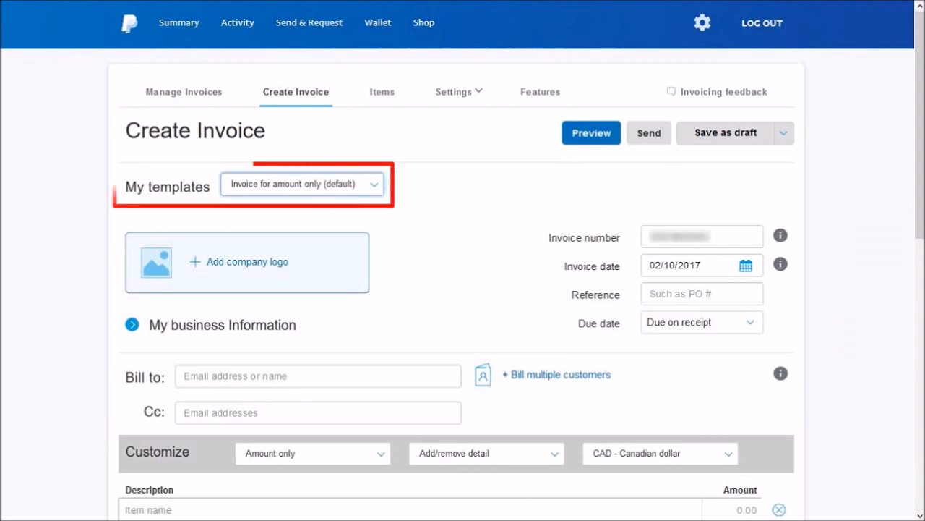
left_click(302, 183)
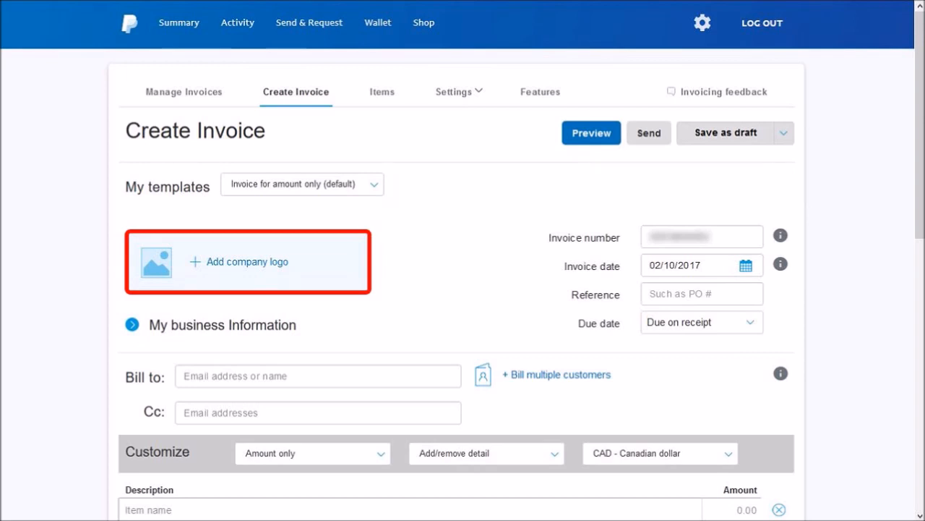
left_click(246, 261)
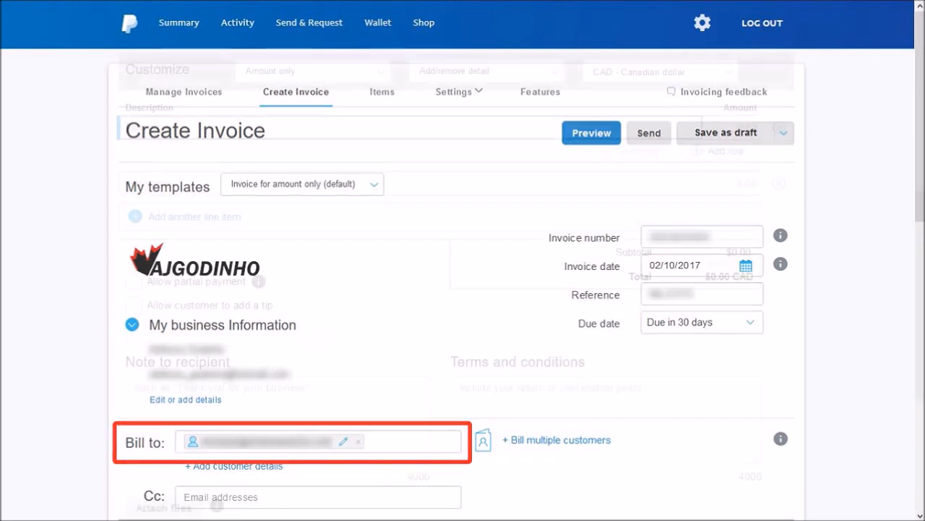
Enable detailed line item descriptions and switch the invoice currency to USD - US dollar.
scroll("up", 3)
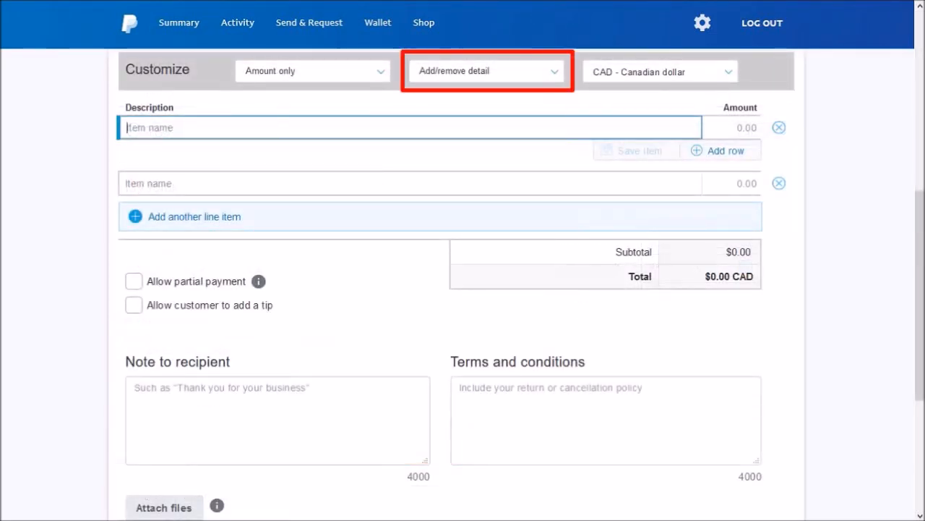
left_click(486, 71)
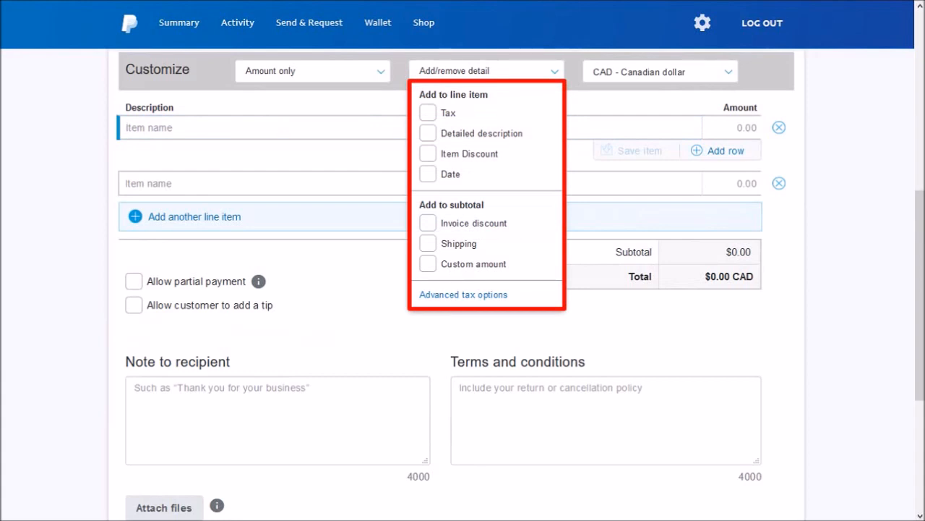
left_click(427, 133)
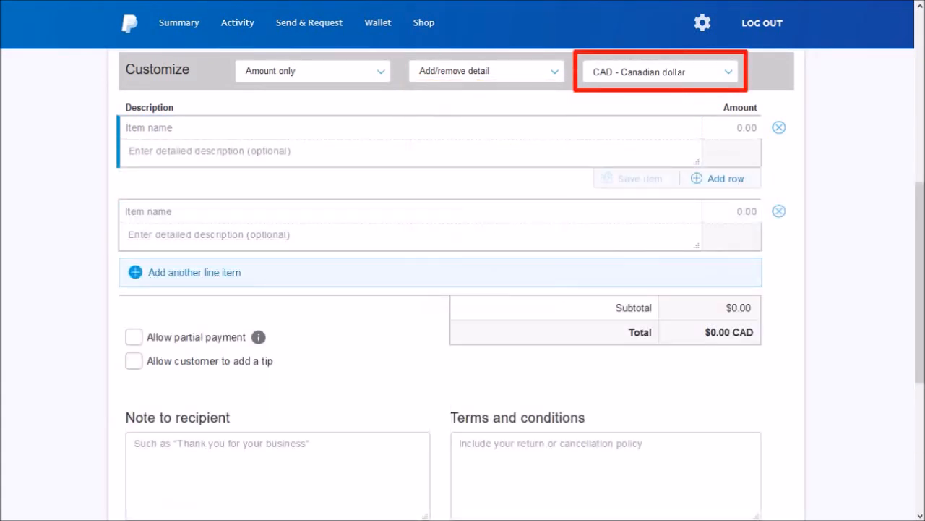
left_click(658, 71)
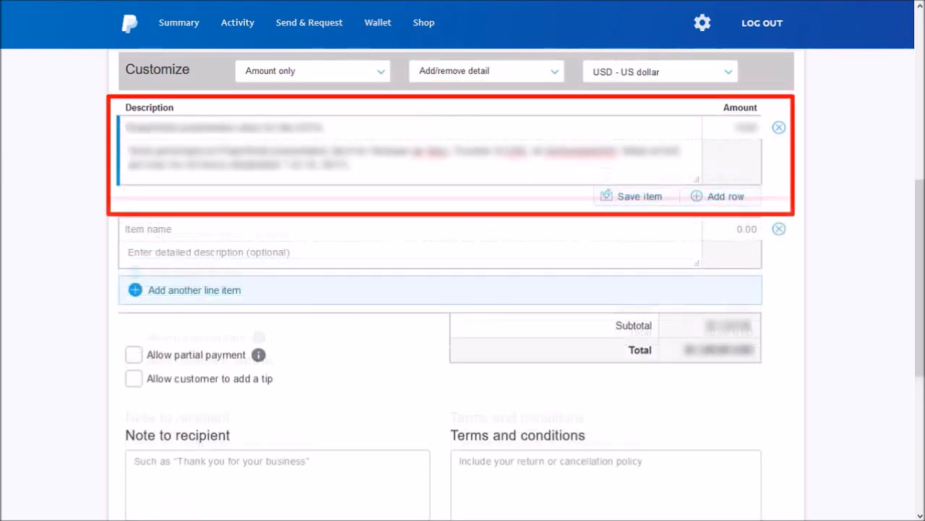
scroll("down", 3)
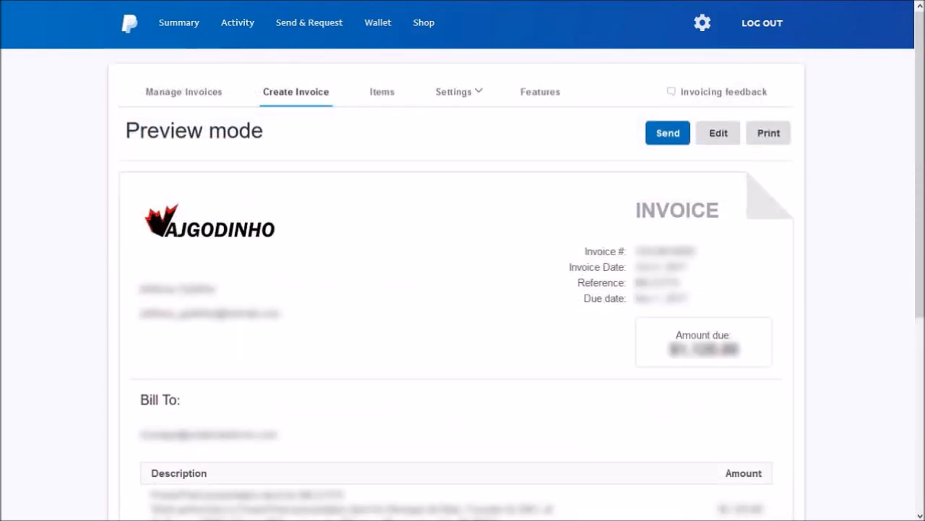
mouse_move(667, 132)
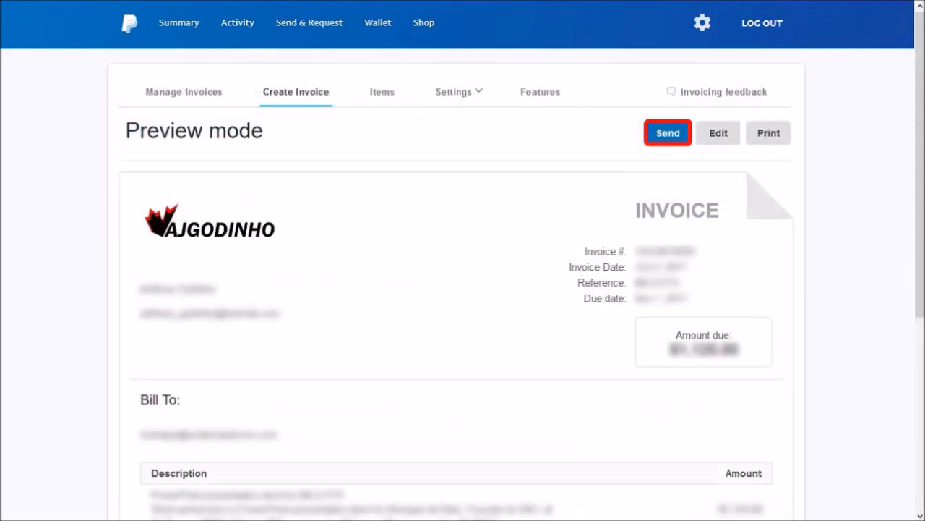
Send the previewed invoice, due November 1, 2017, to the recipient.
left_click(667, 132)
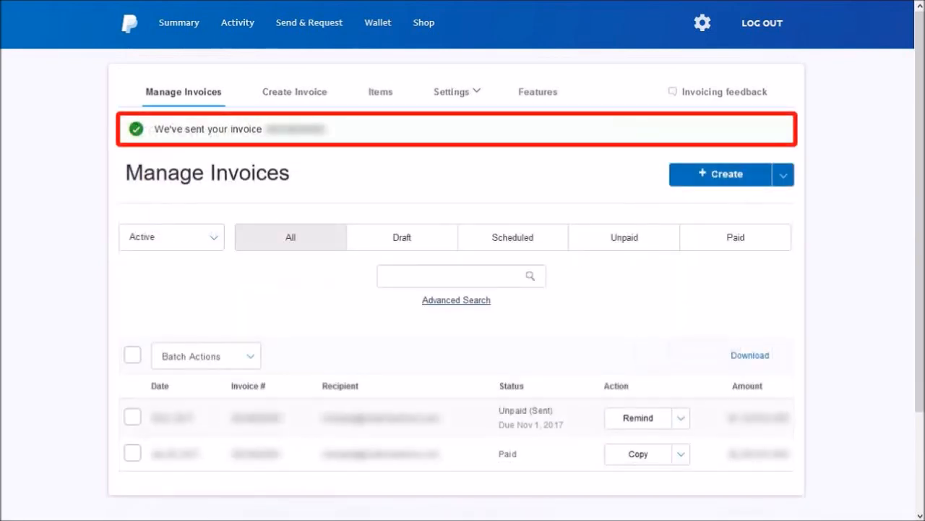